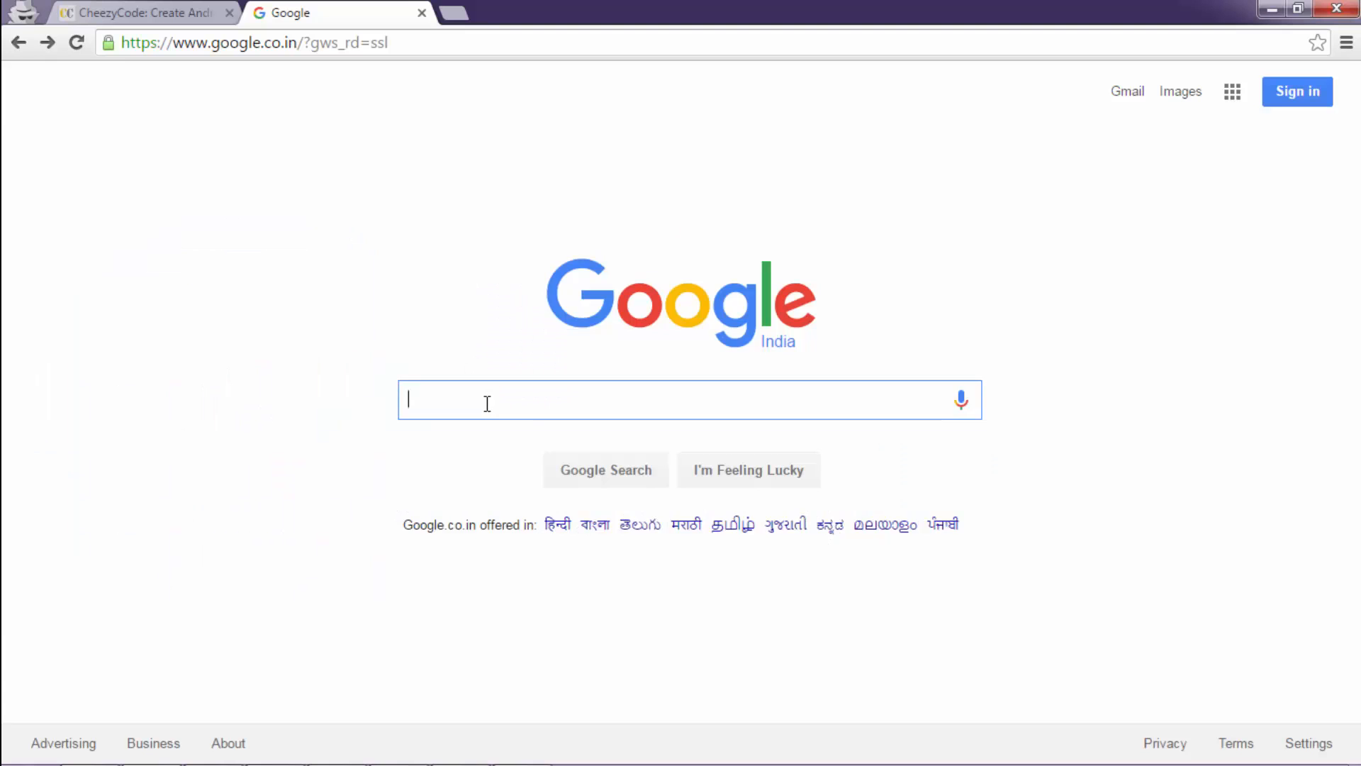
Search Google for 'java jdk' and open Oracle's Java SE Downloads result.
type("java jdk")
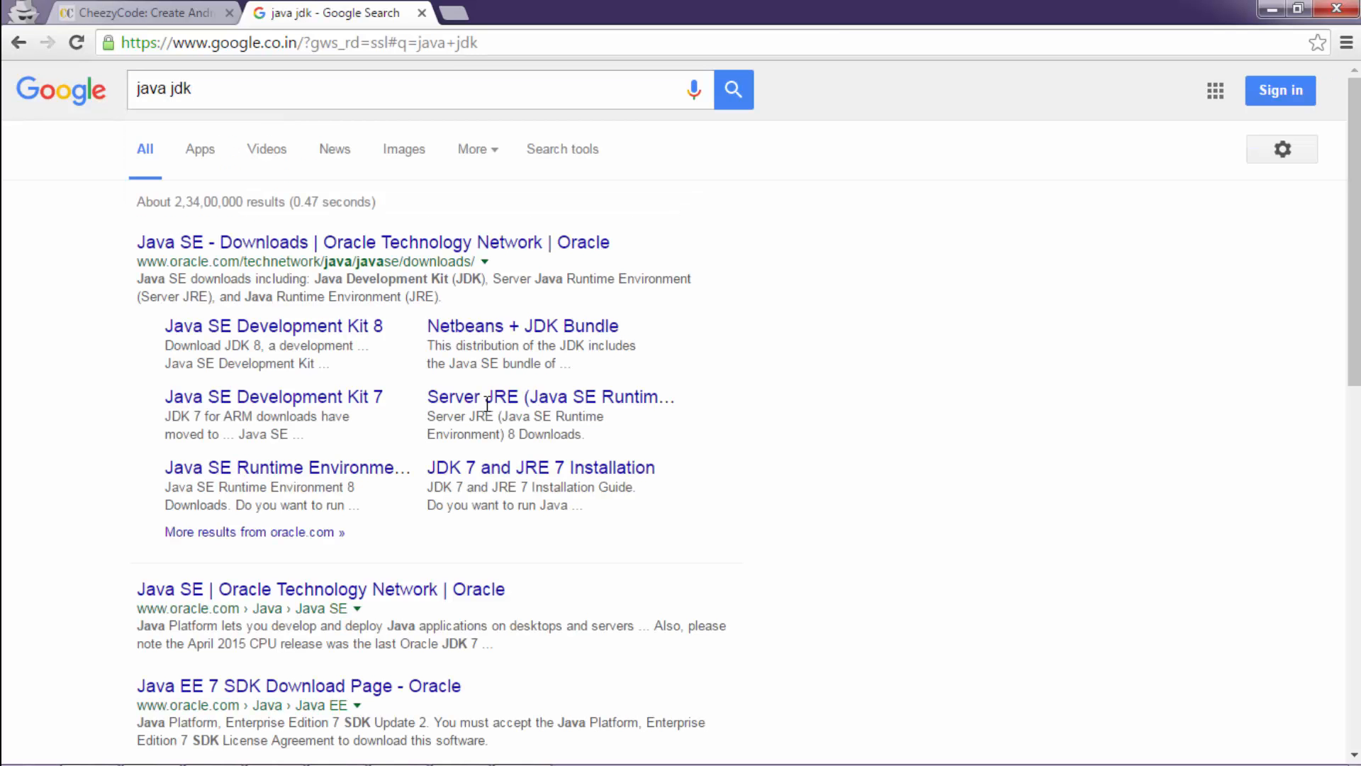
left_click(372, 243)
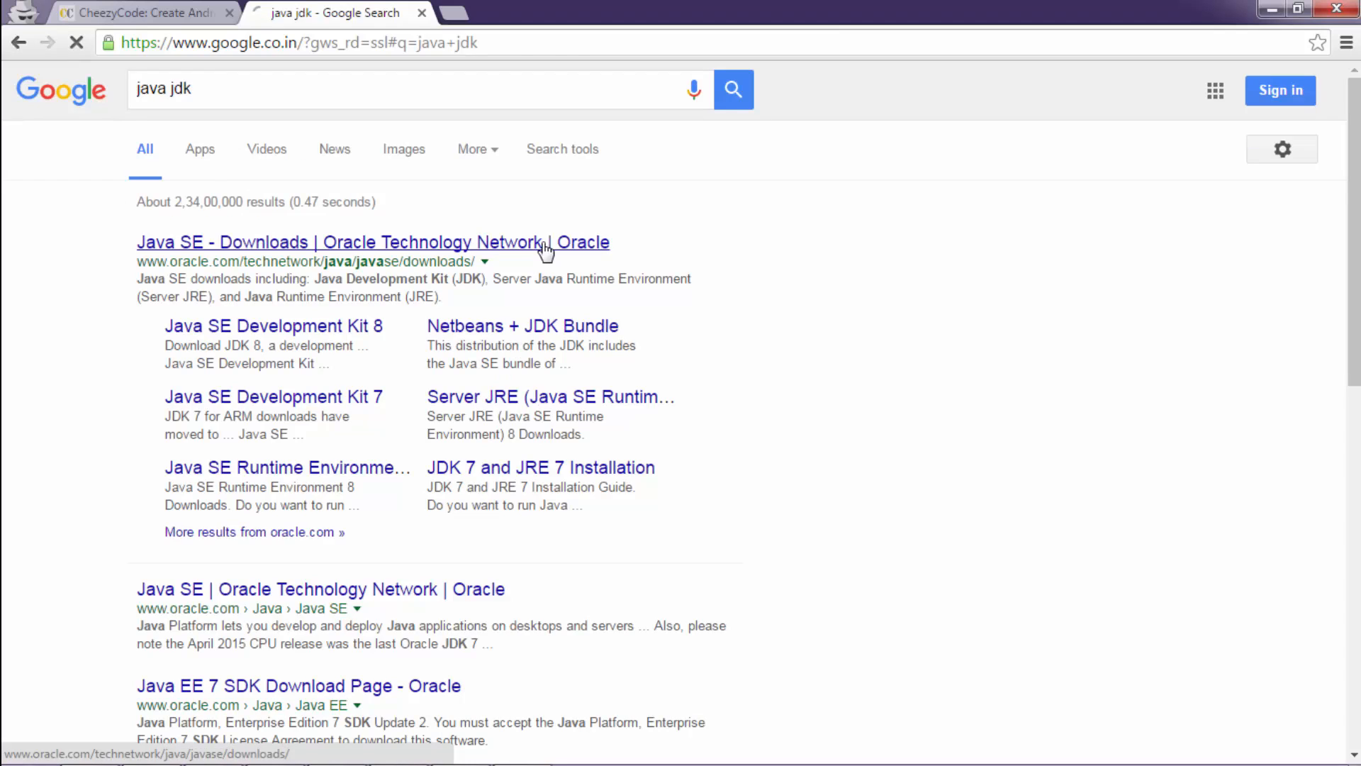
left_click(371, 243)
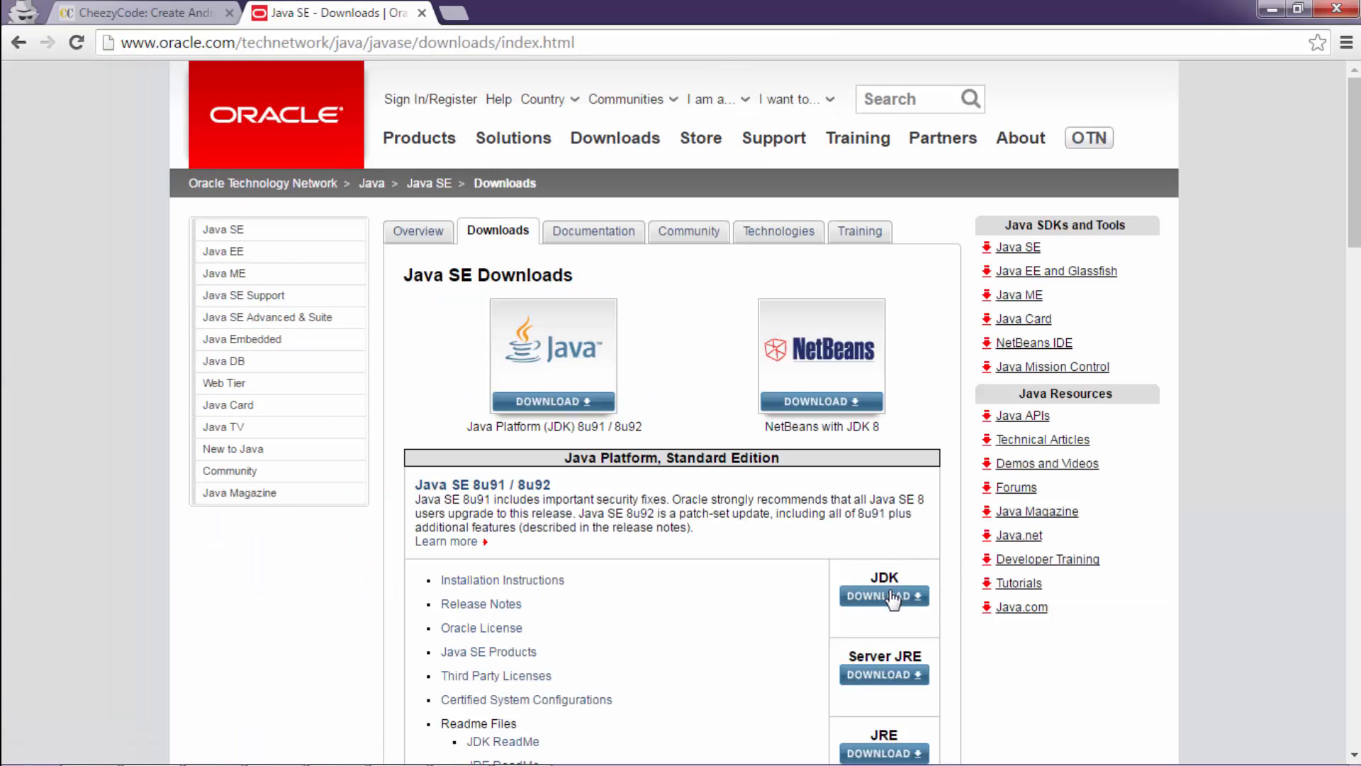
Open the JDK 8 downloads listing showing the 8u91/8u92 file table.
left_click(883, 597)
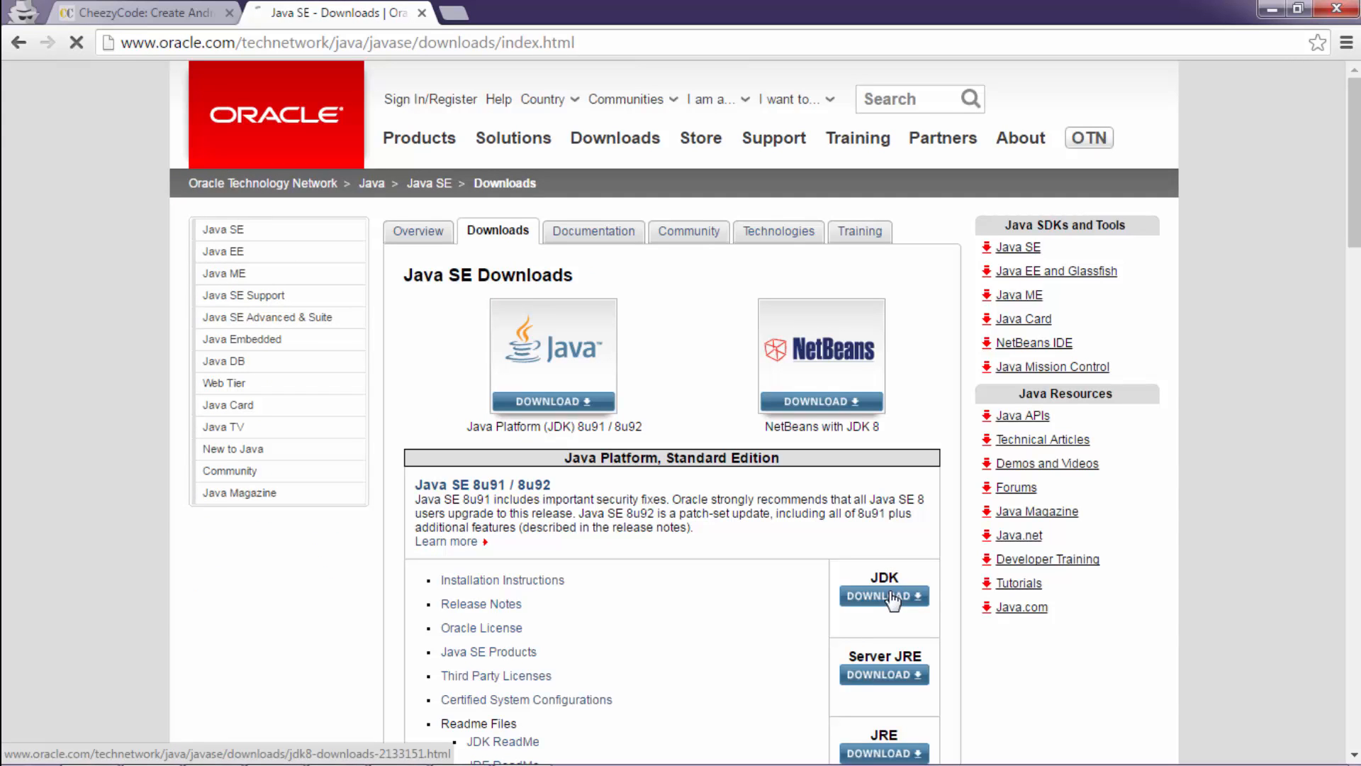
left_click(883, 595)
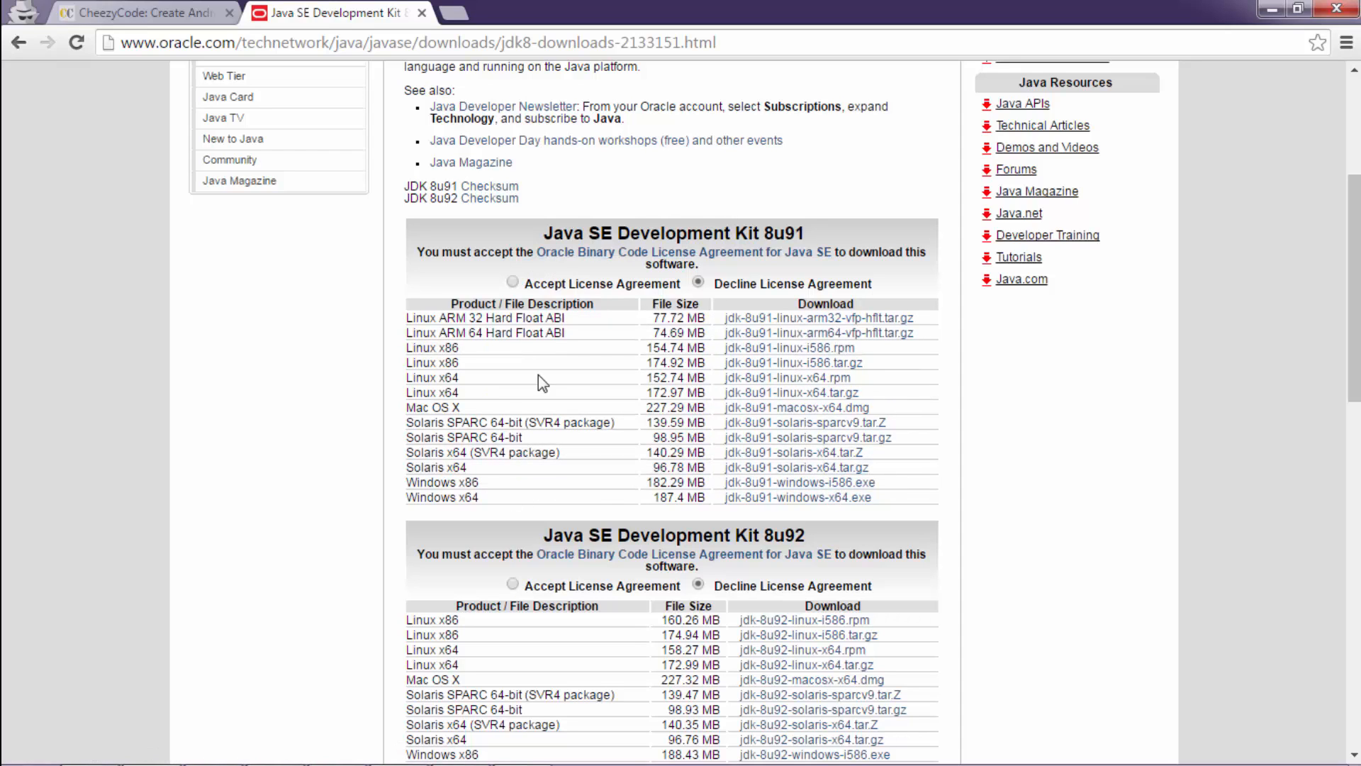
mouse_move(694, 426)
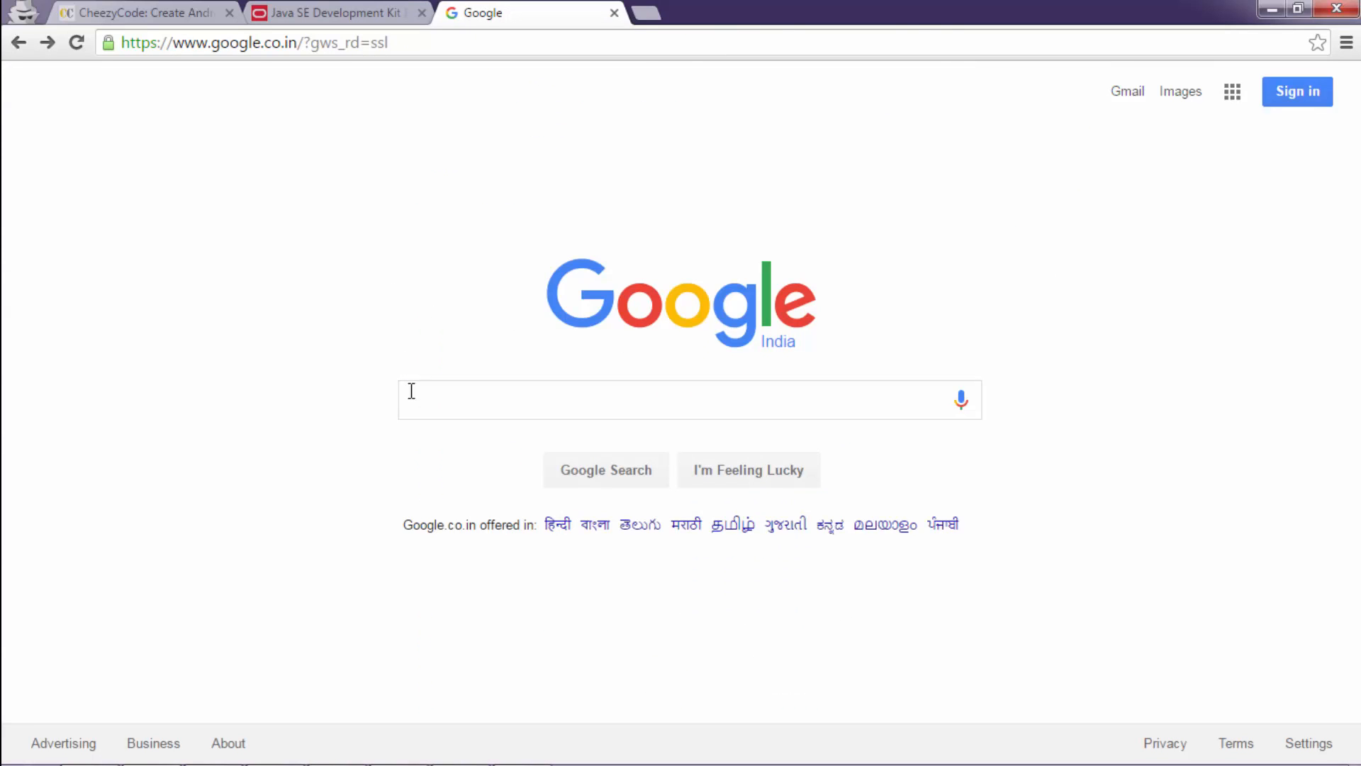
Search 'android studio', start the Windows download from the official page, and return to the CheezyCode article.
type("android studio")
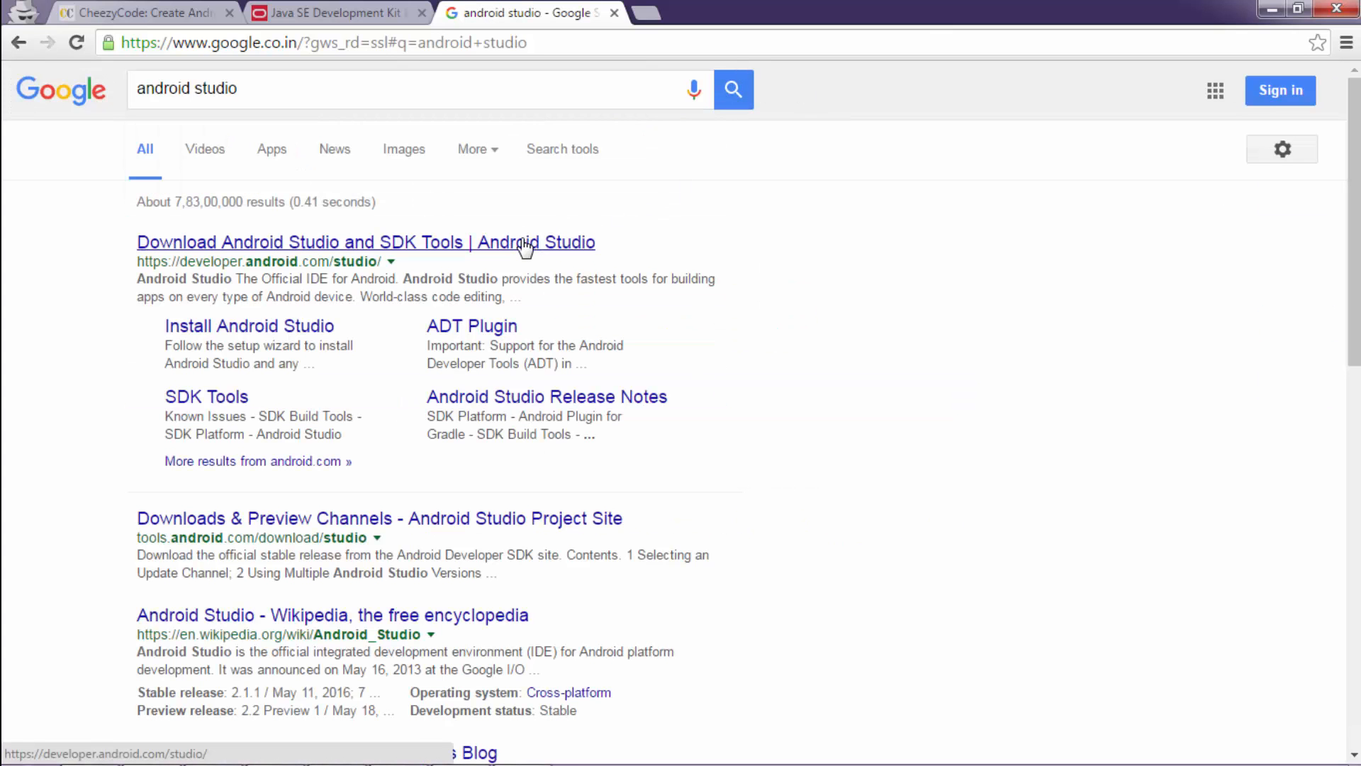
left_click(364, 241)
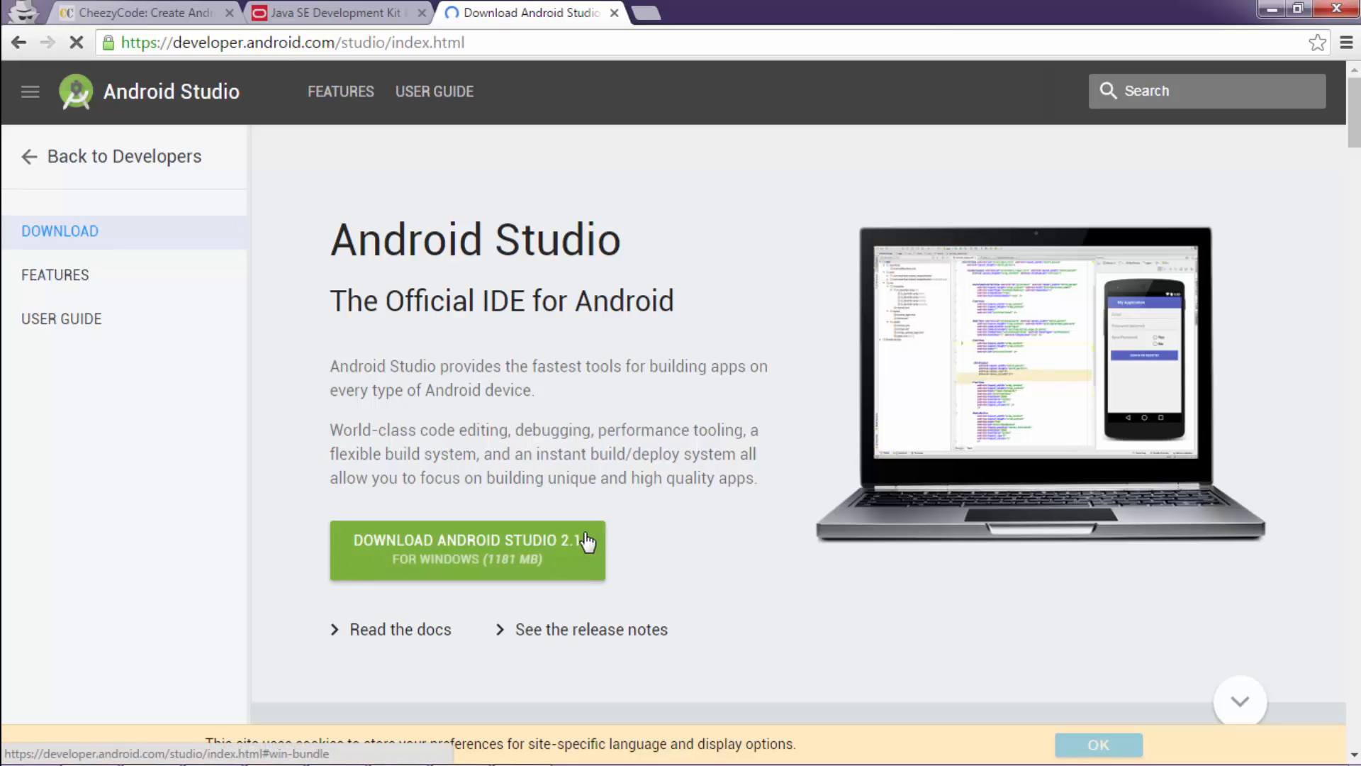
left_click(467, 548)
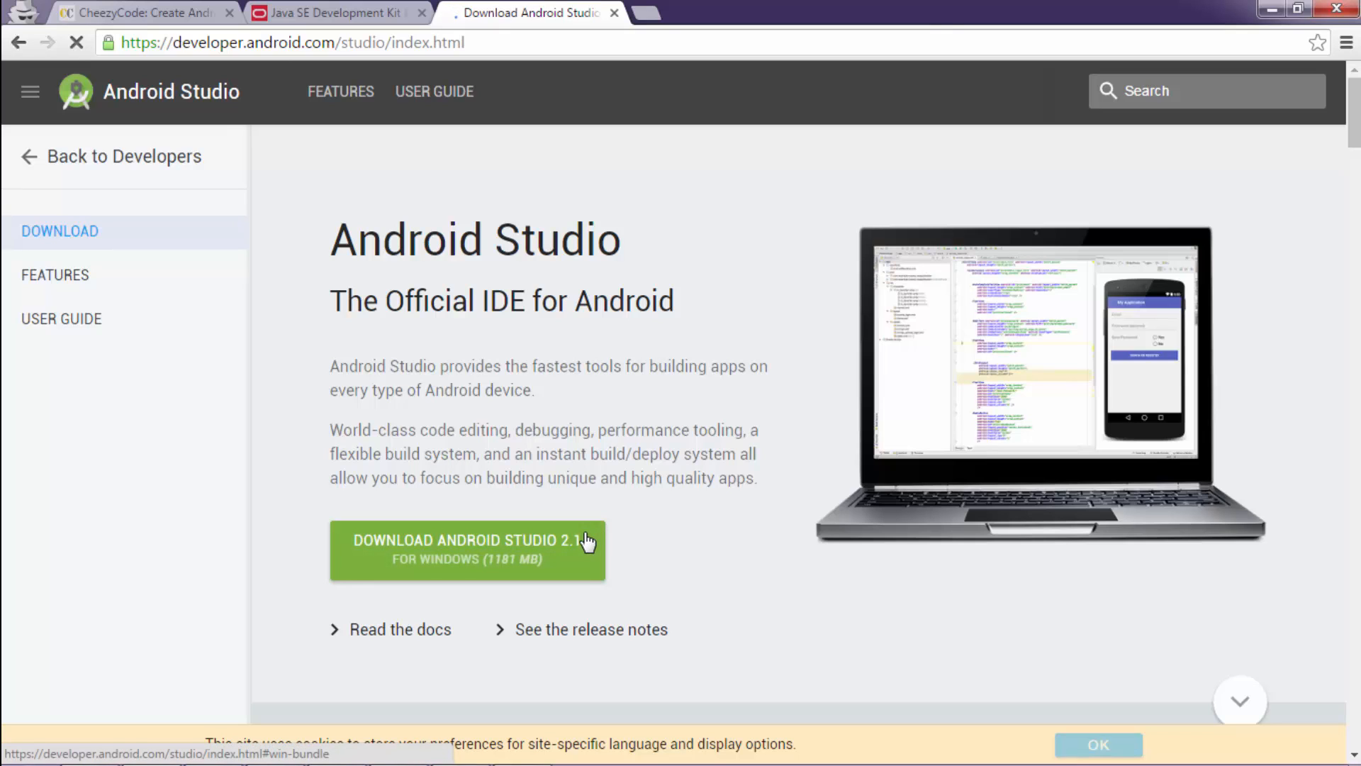
left_click(134, 13)
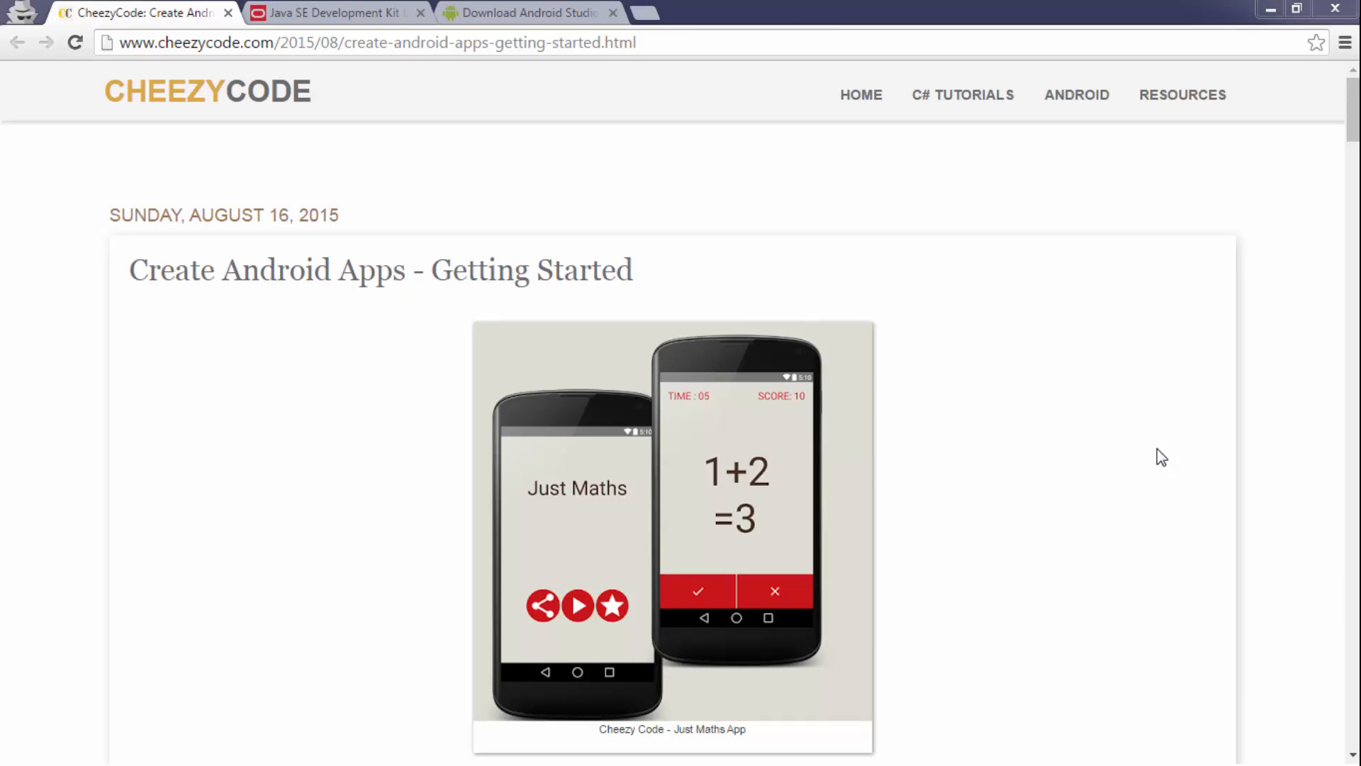
left_click(673, 529)
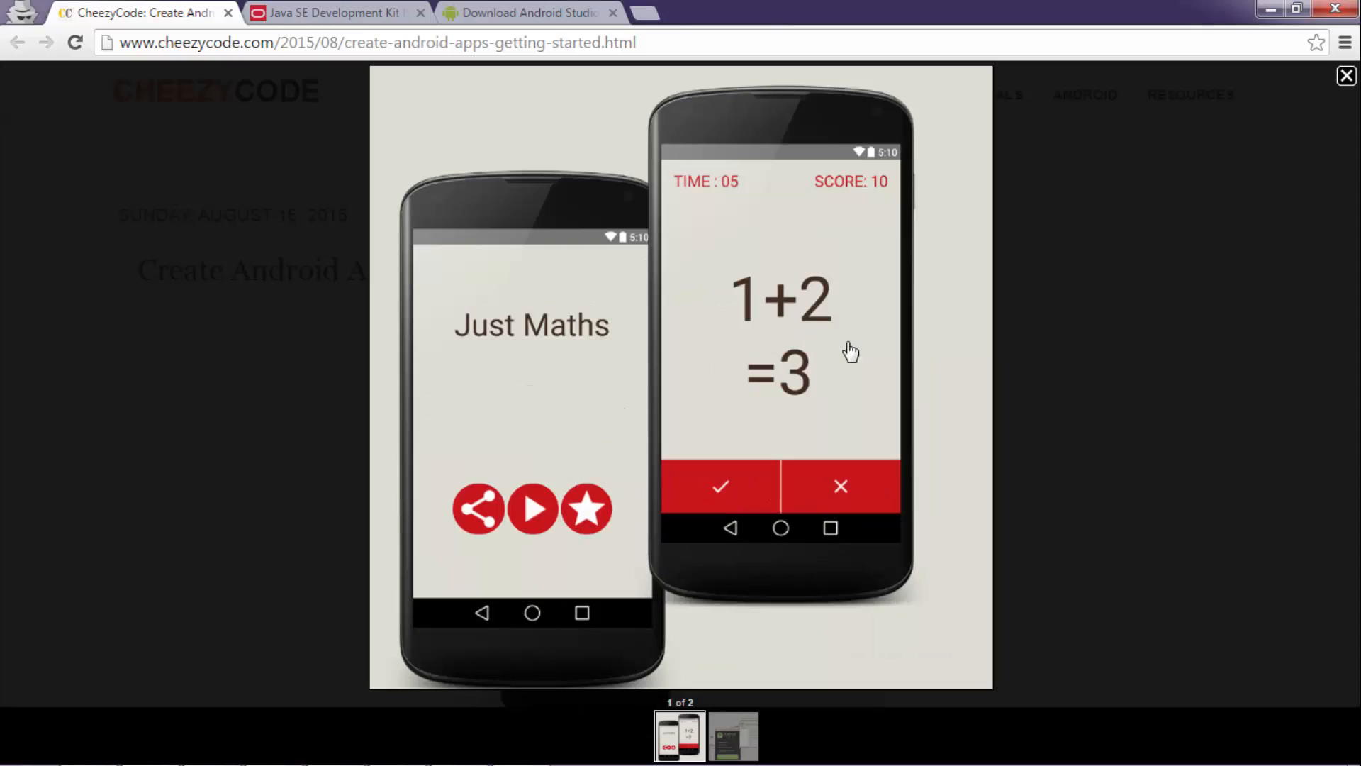
mouse_move(924, 364)
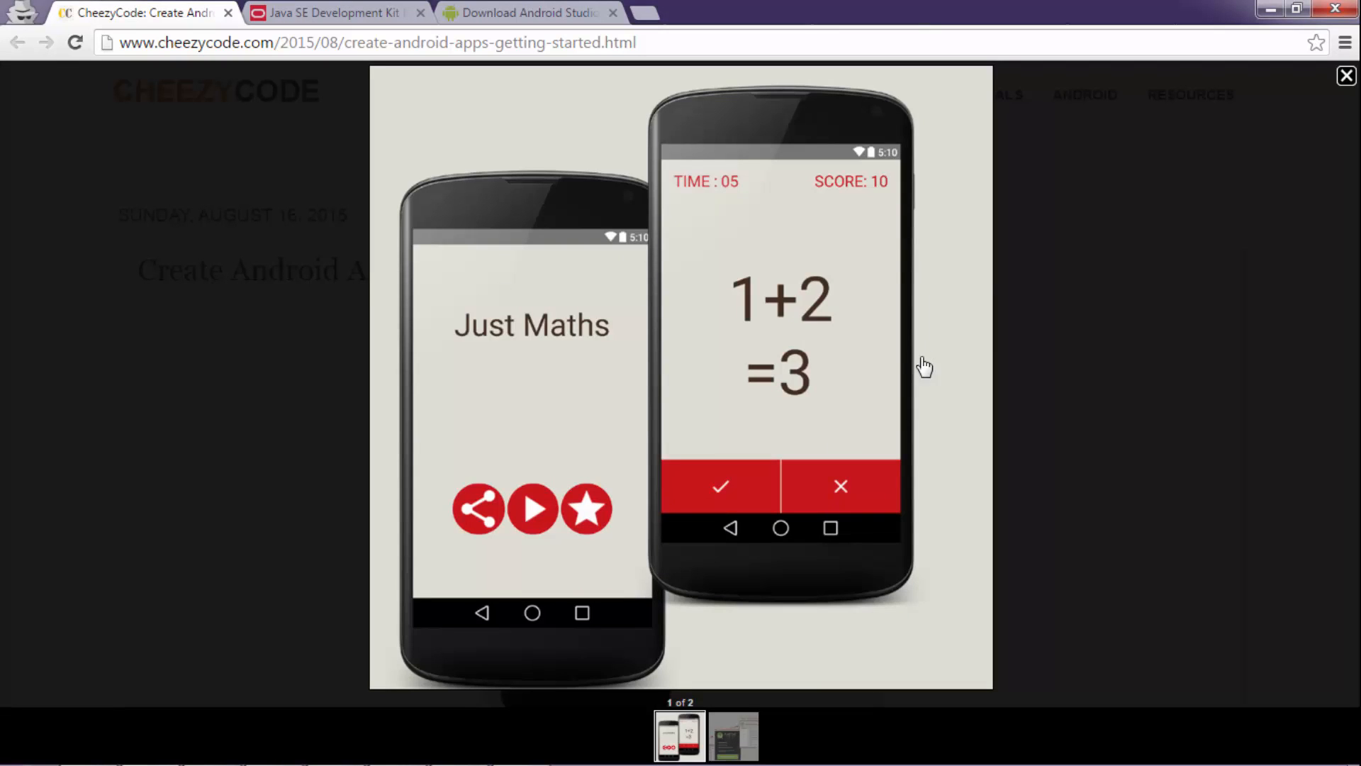
mouse_move(849, 378)
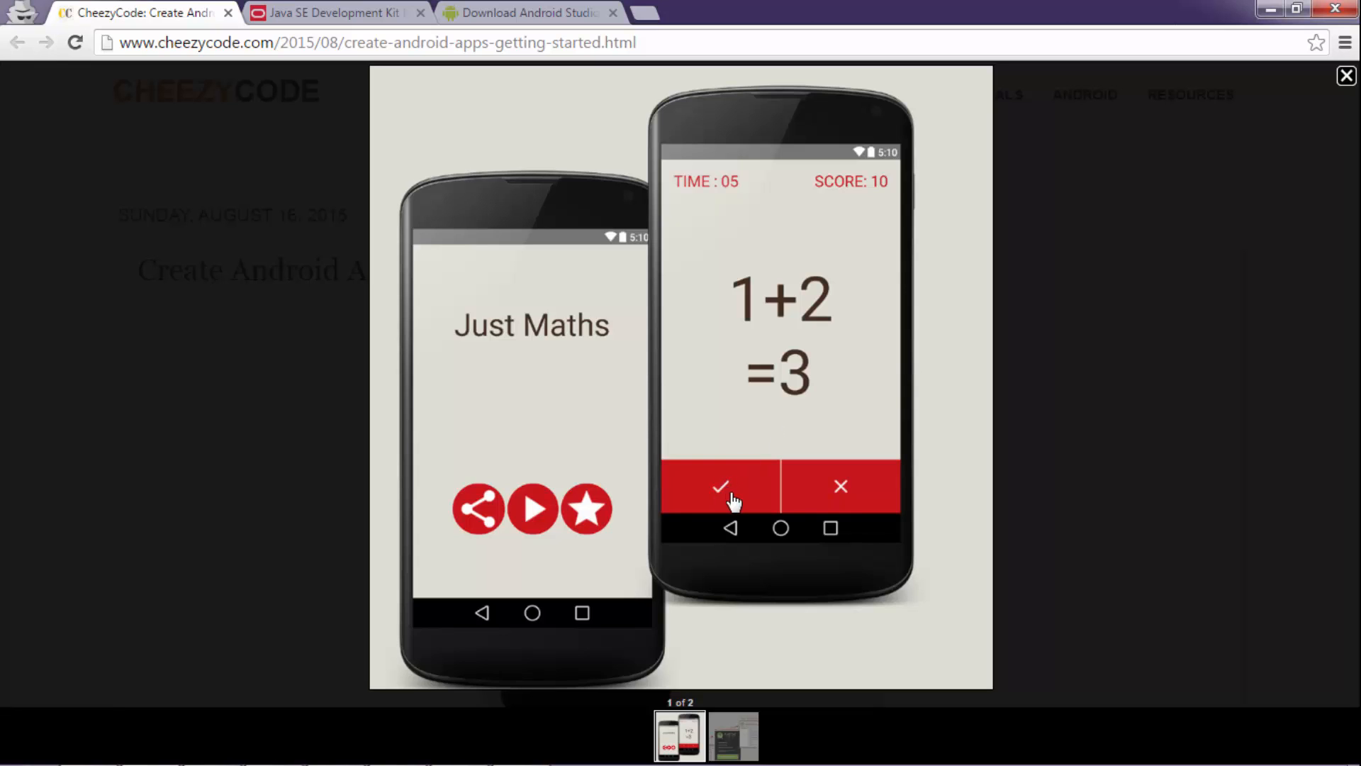
mouse_move(836, 493)
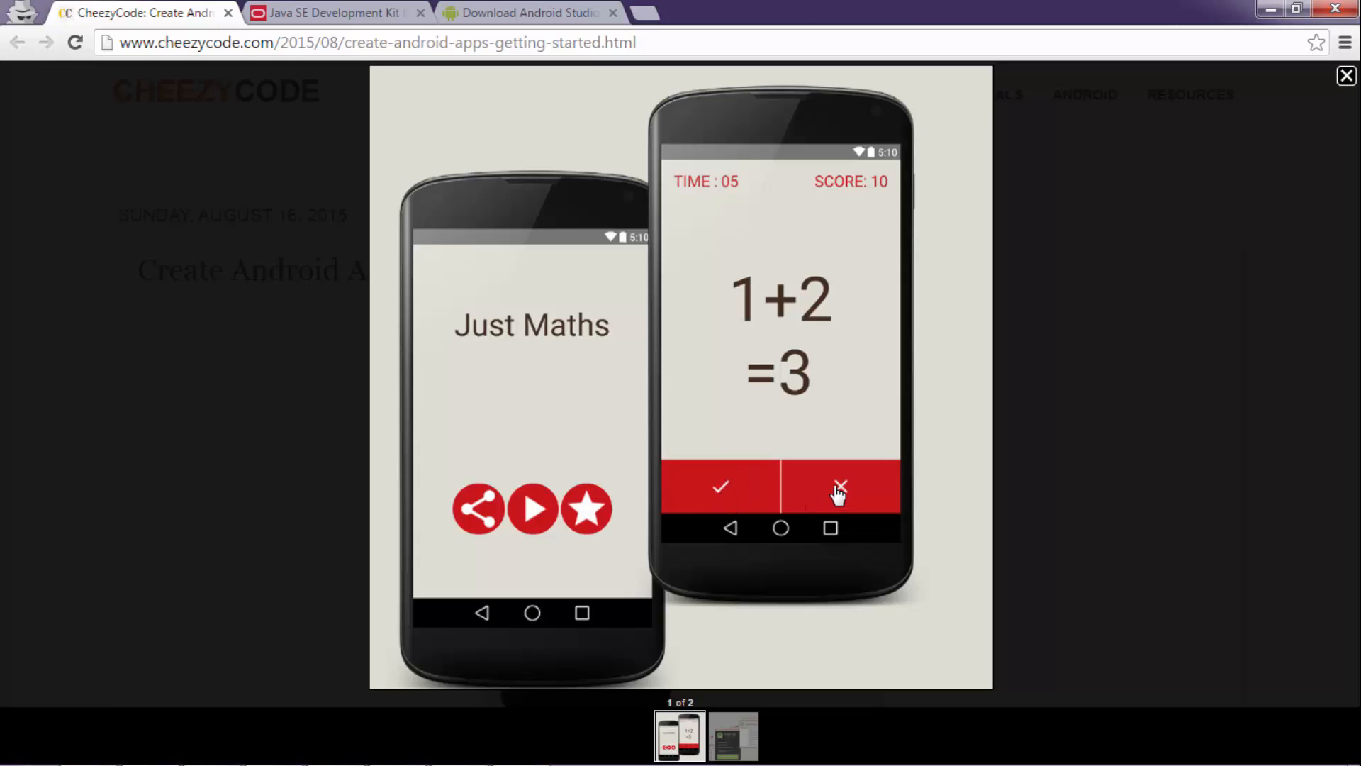
mouse_move(747, 214)
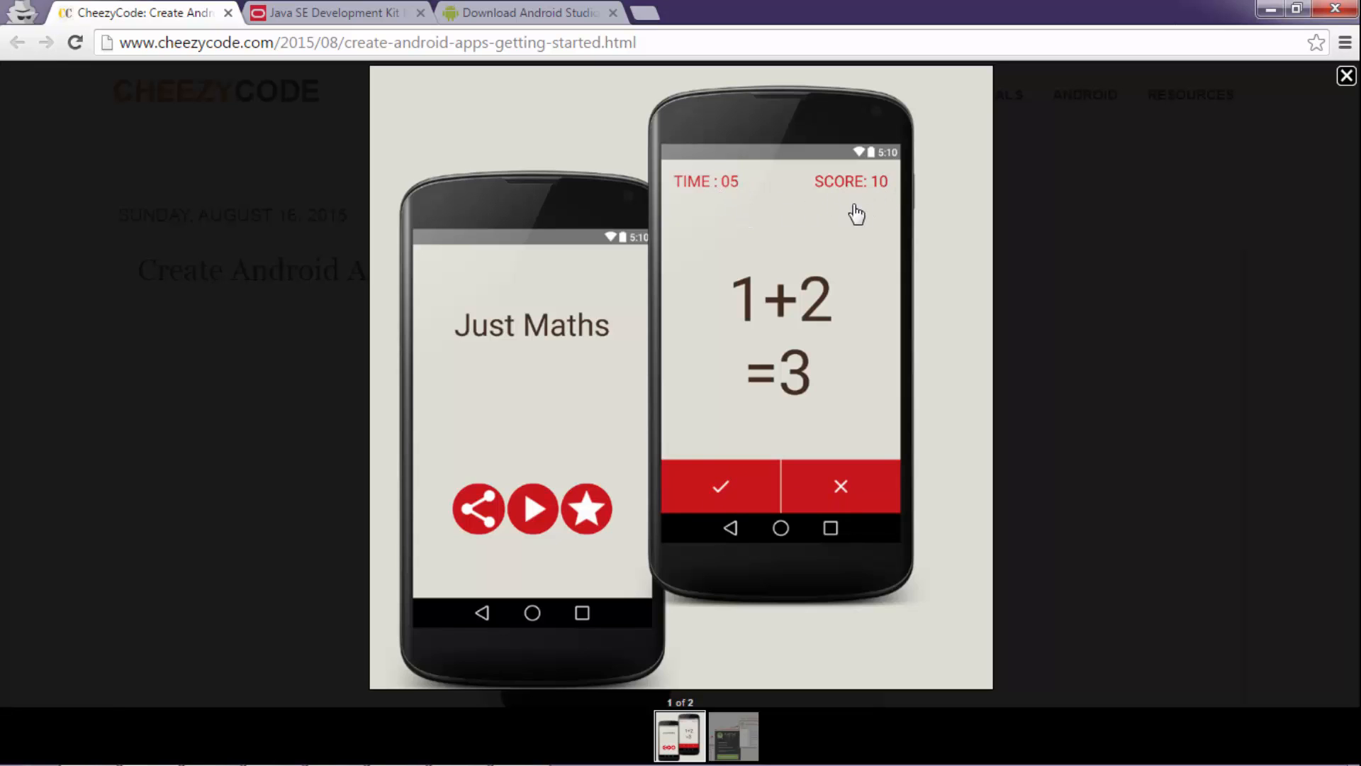
mouse_move(816, 322)
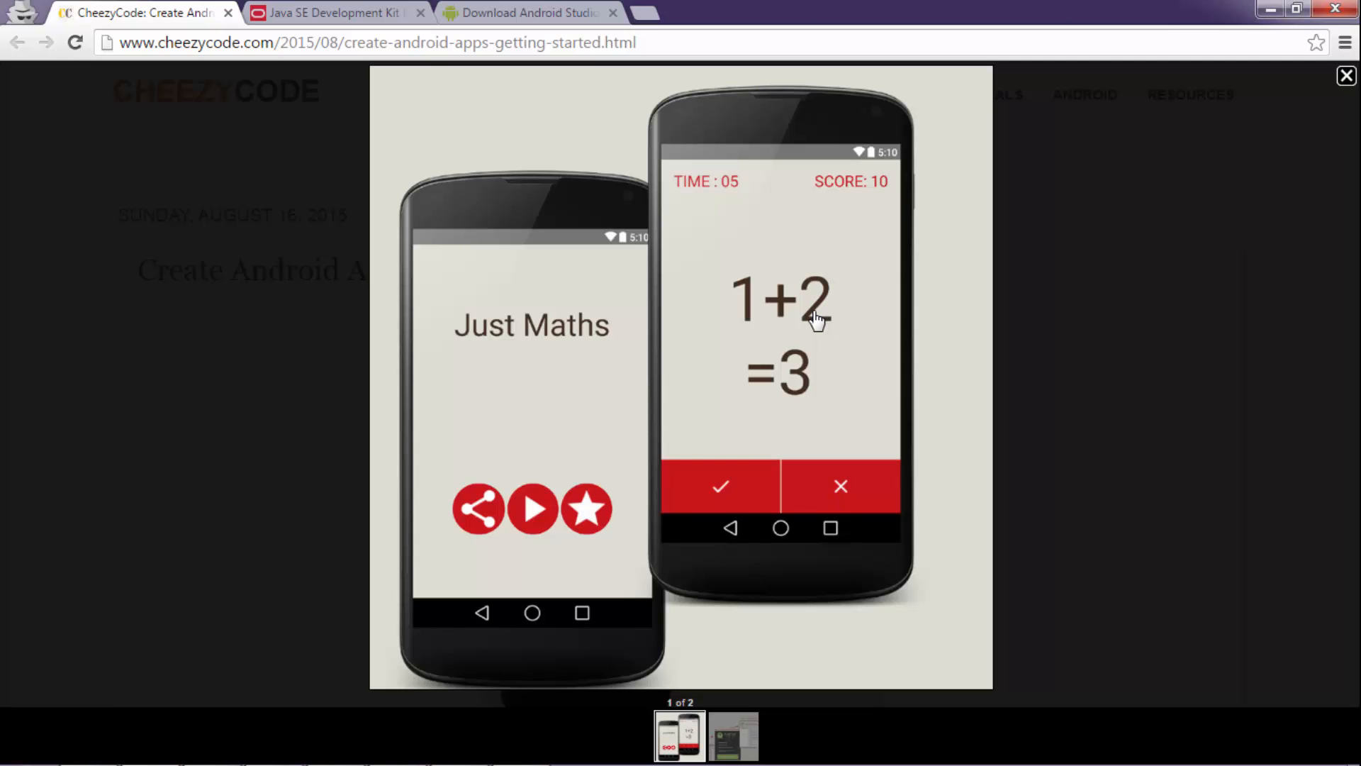
left_click(1347, 75)
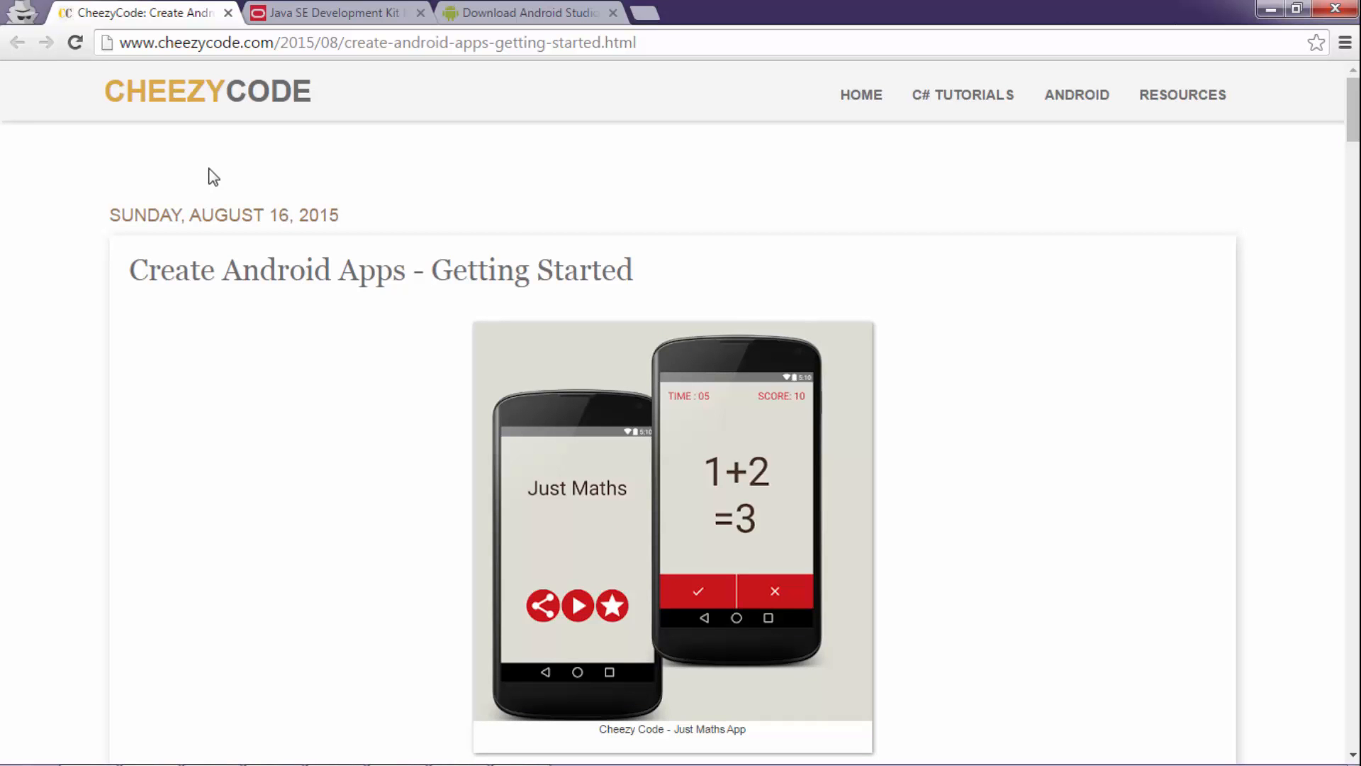
Enlarge the 'Java and Android Studio Setup' image in the article's lightbox.
scroll("down", 3)
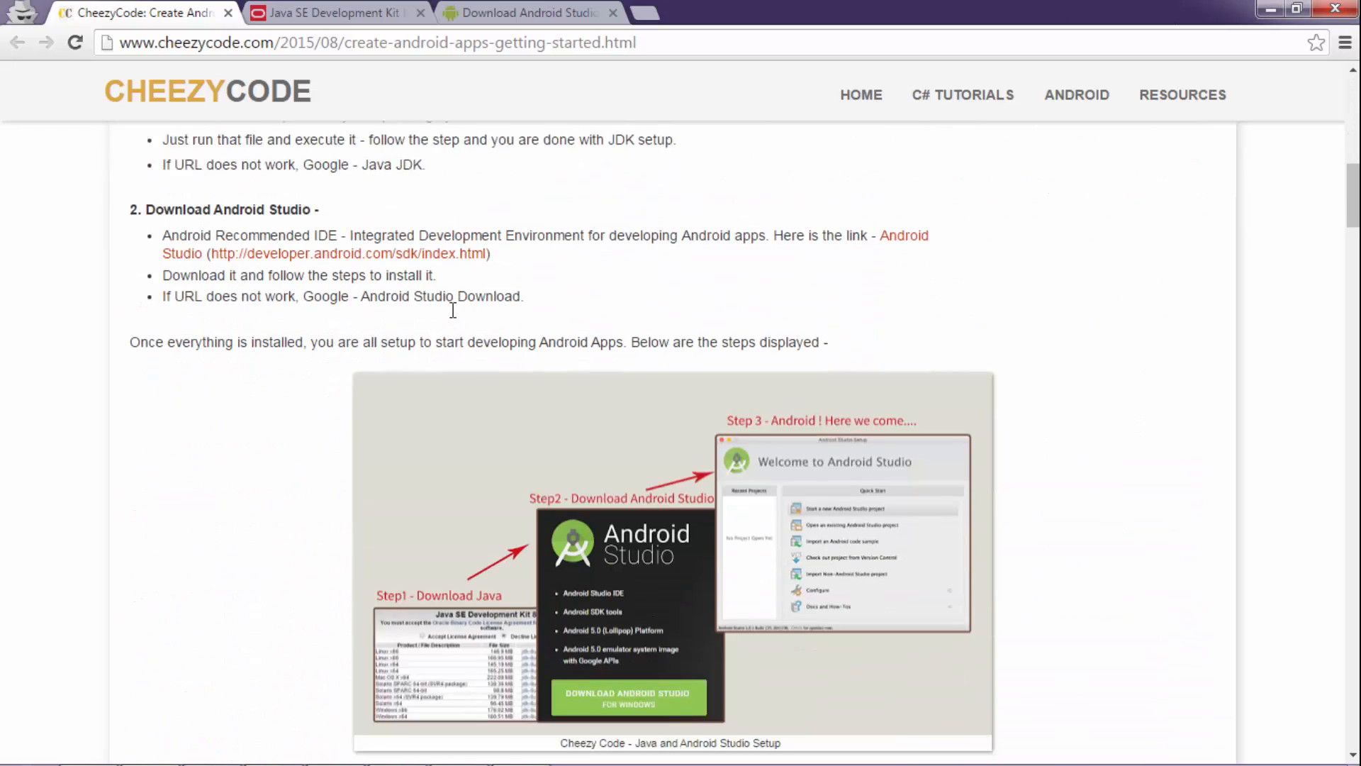
left_click(671, 556)
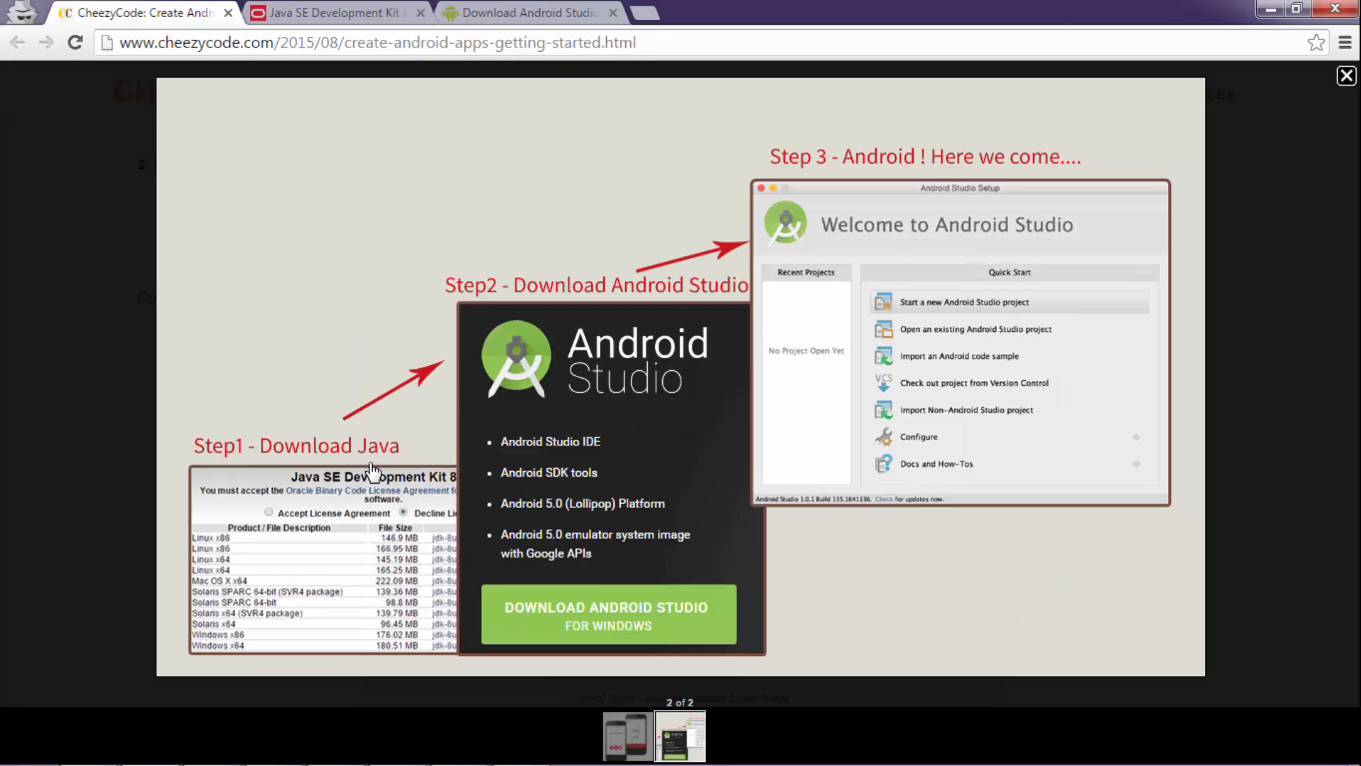
mouse_move(352, 480)
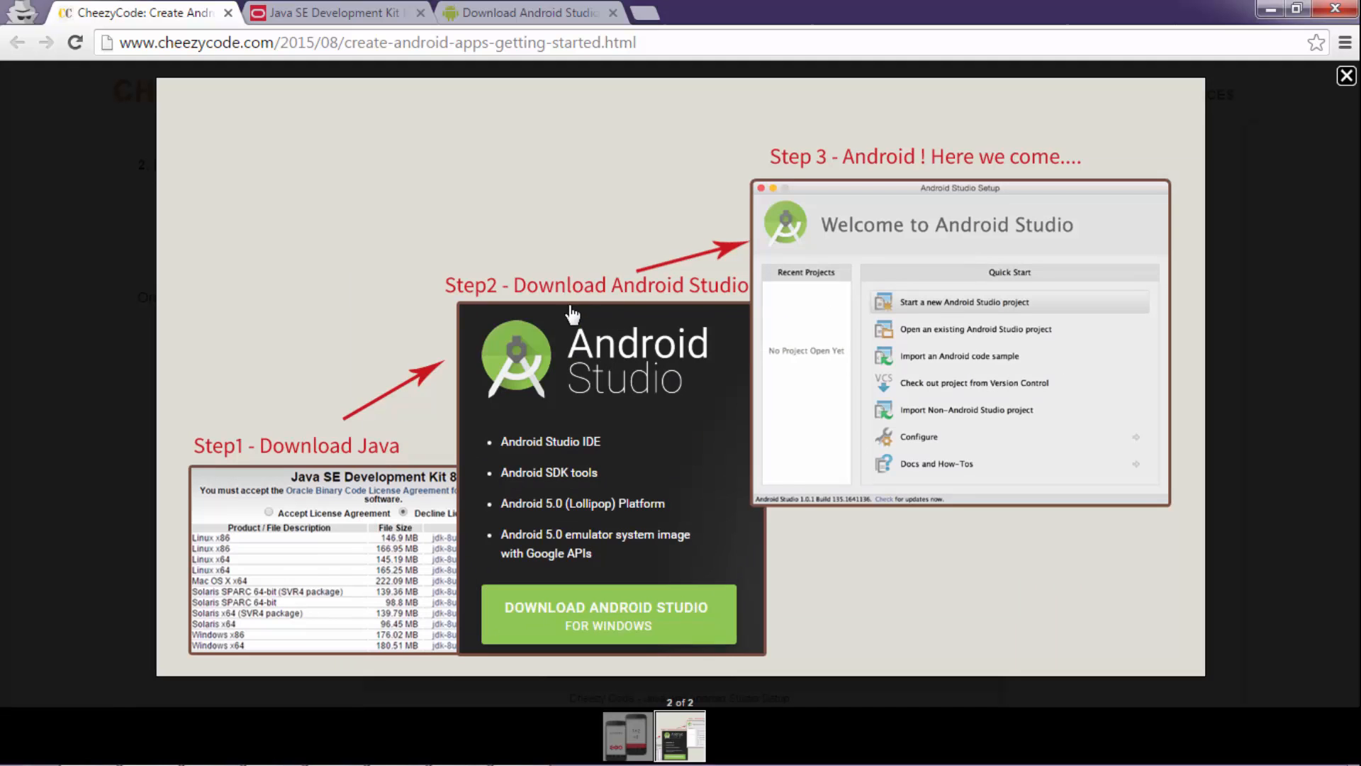
mouse_move(606, 364)
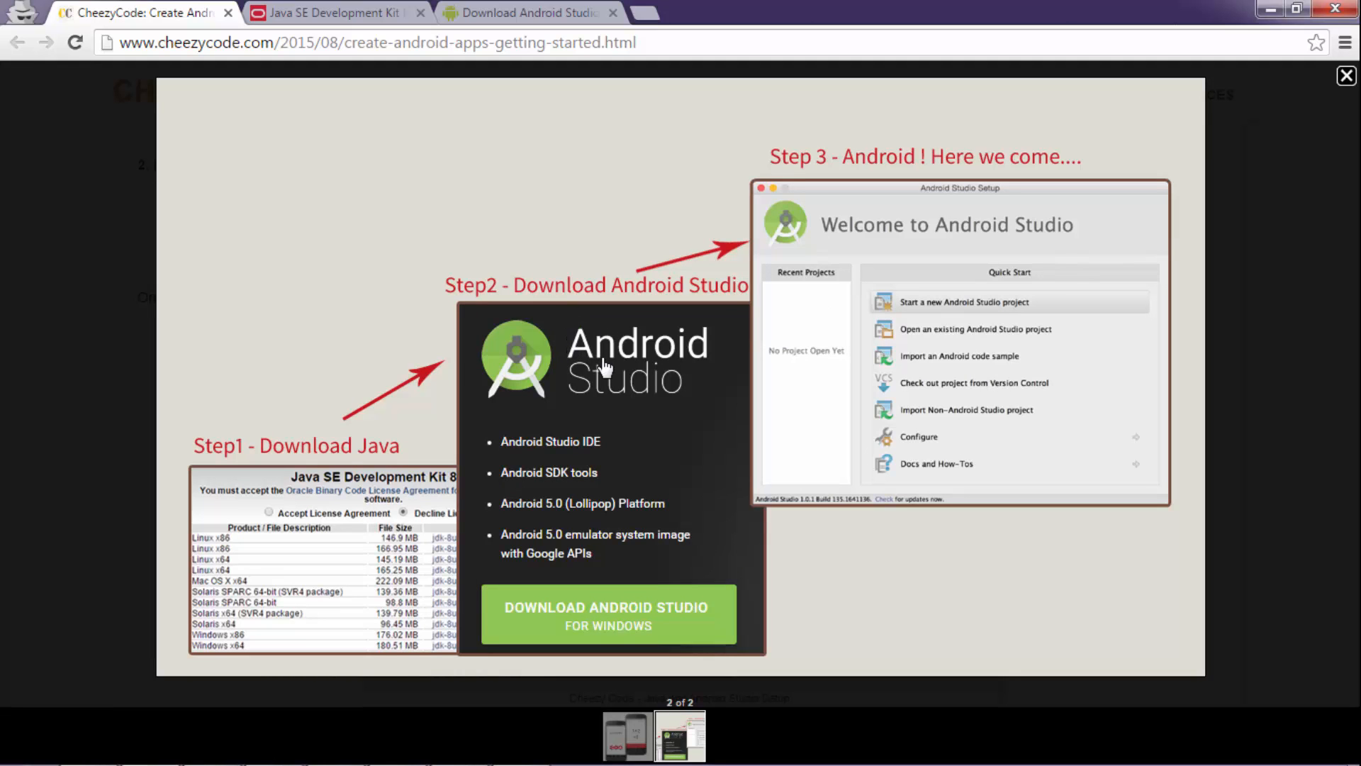
mouse_move(984, 368)
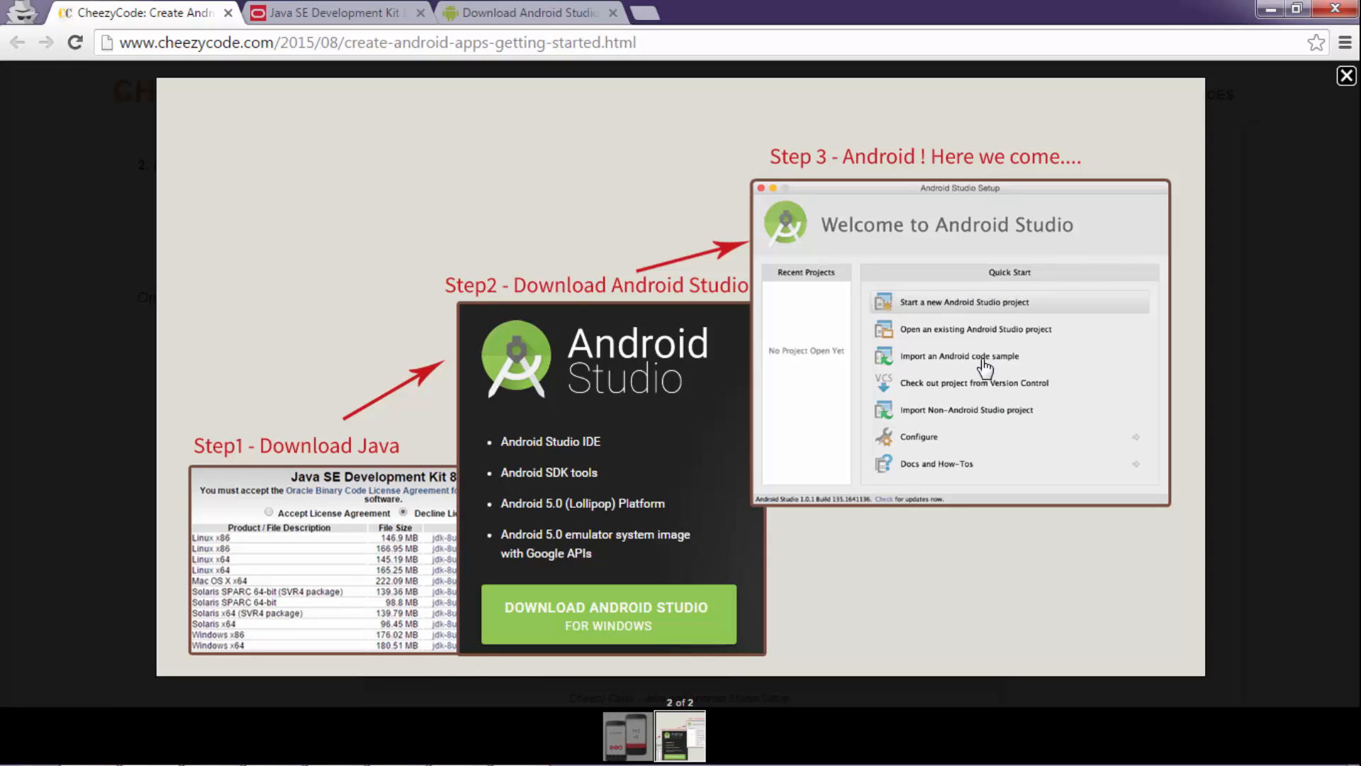